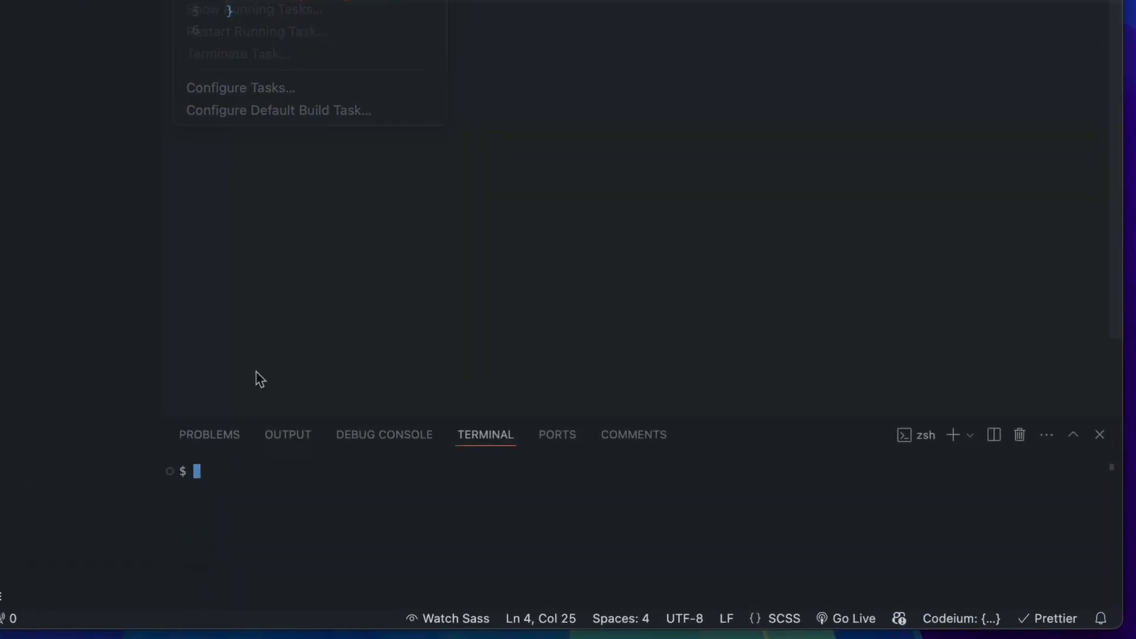
# Step: Run npm install, then compile styles.scss into styles.css with 'sass styles.scss styles.css'
pyautogui.write('npm install')
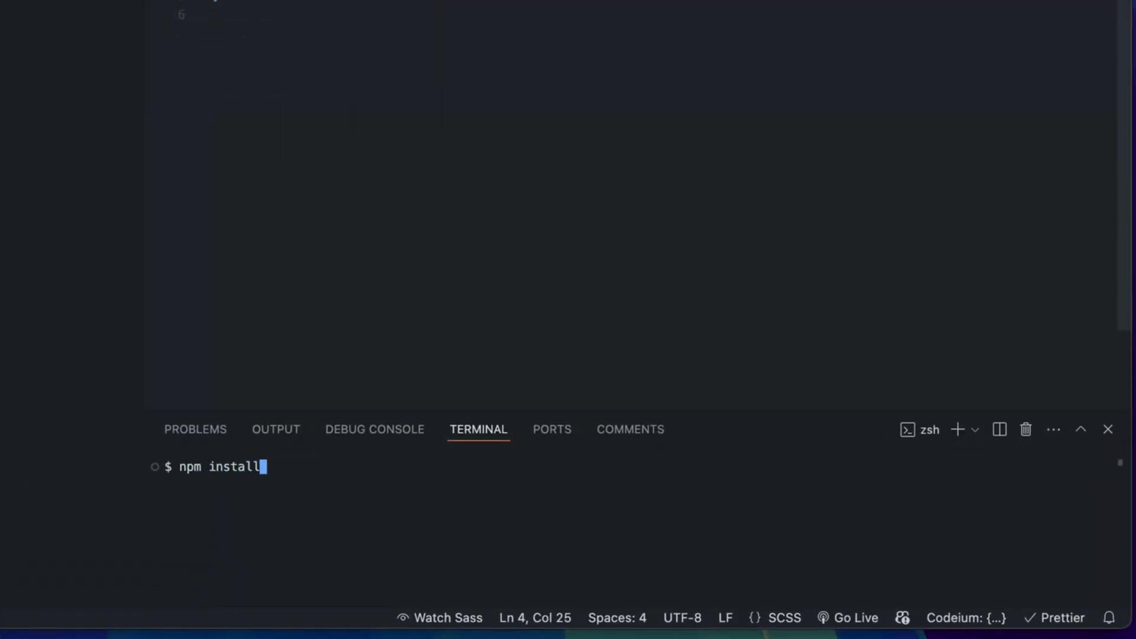
pyautogui.press('Return')
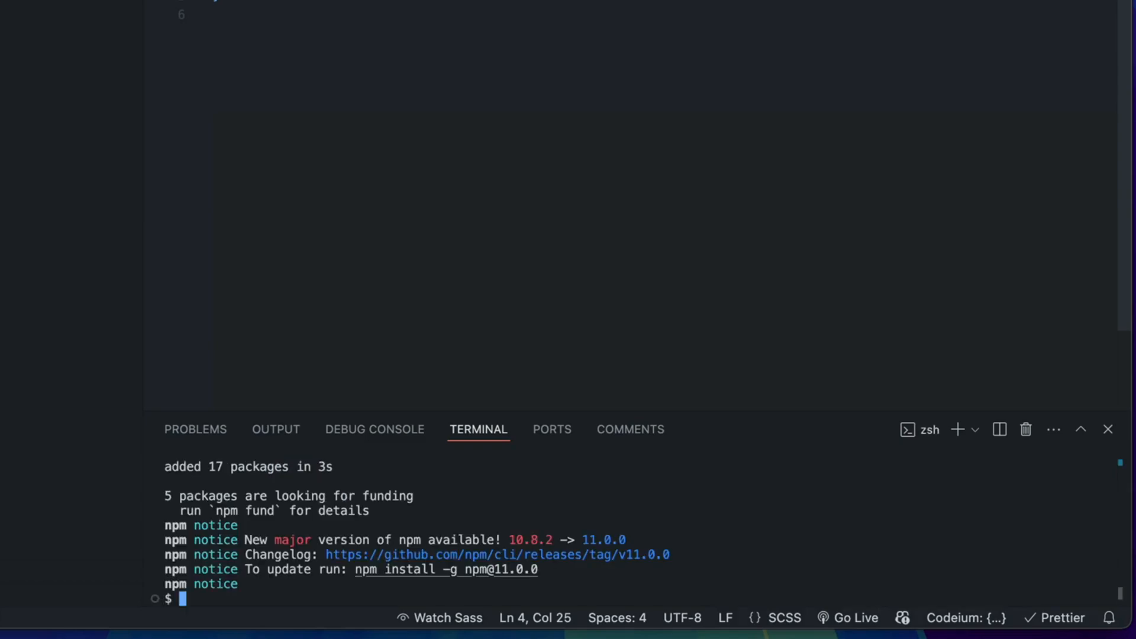
pyautogui.write('sass styl')
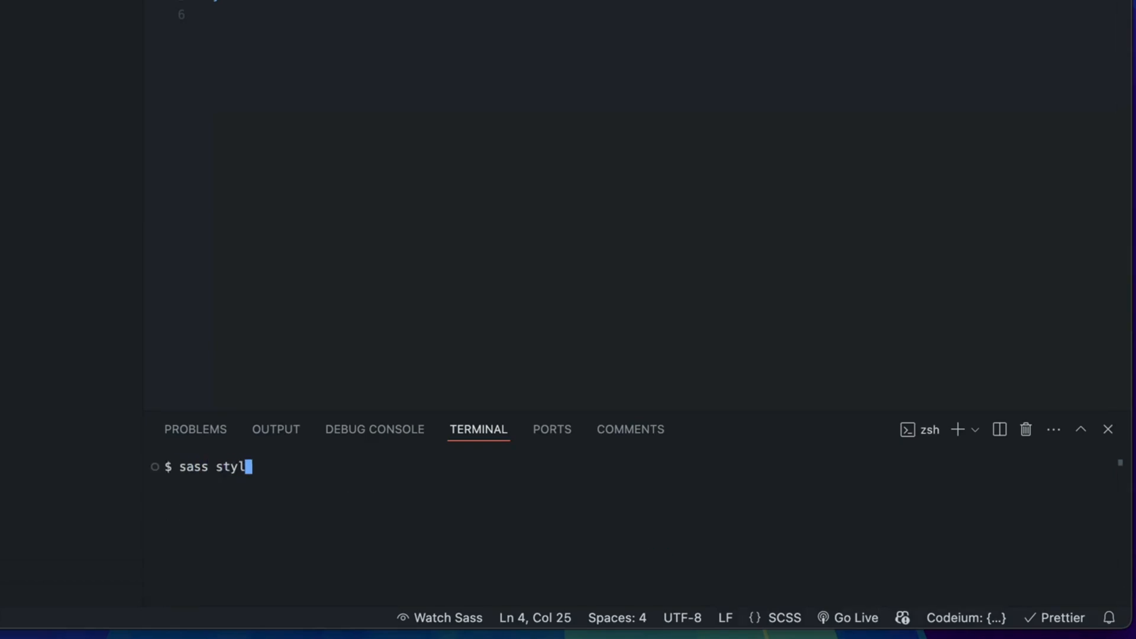
pyautogui.write('es.scss sty')
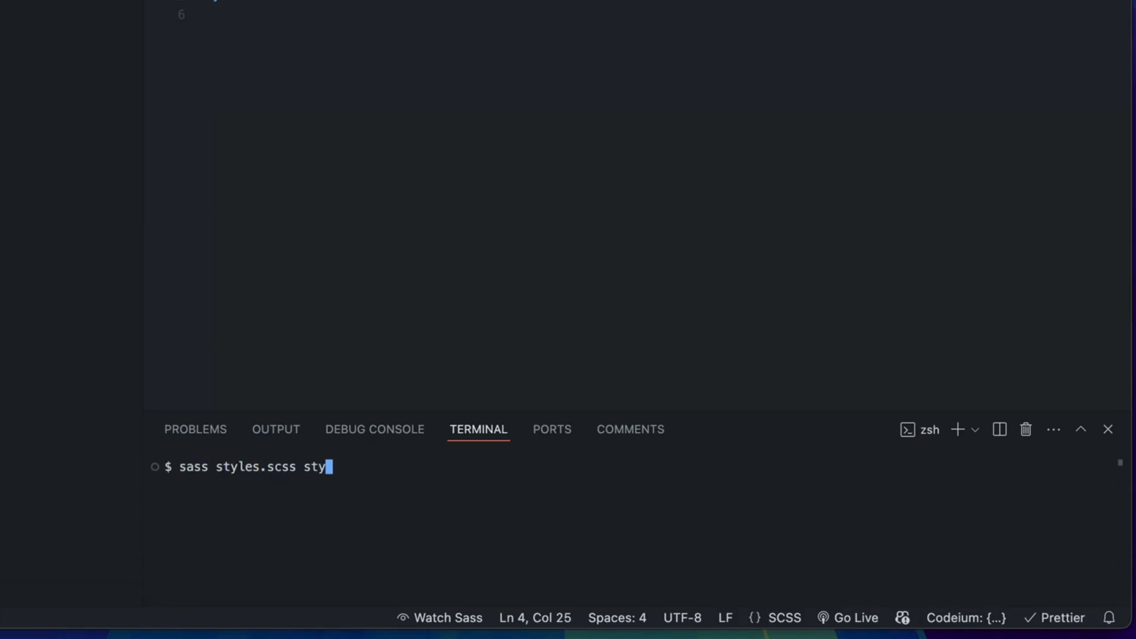
pyautogui.press('Return')
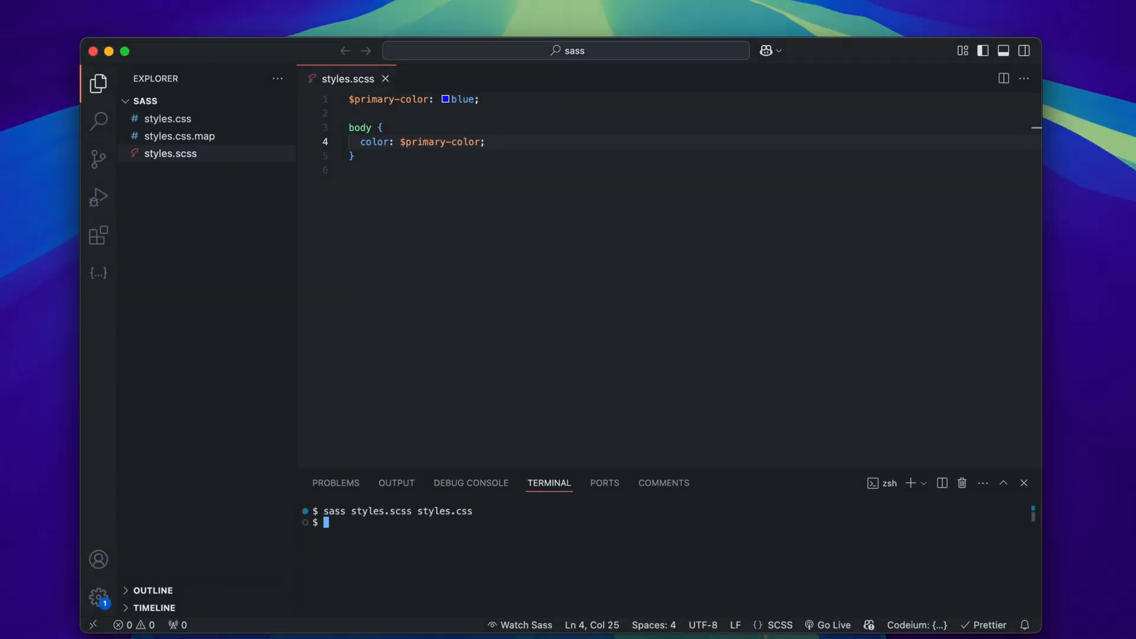
# Step: Close the terminal, open the Live Sass Compiler extension, and start Watch Sass
pyautogui.click(1024, 483)
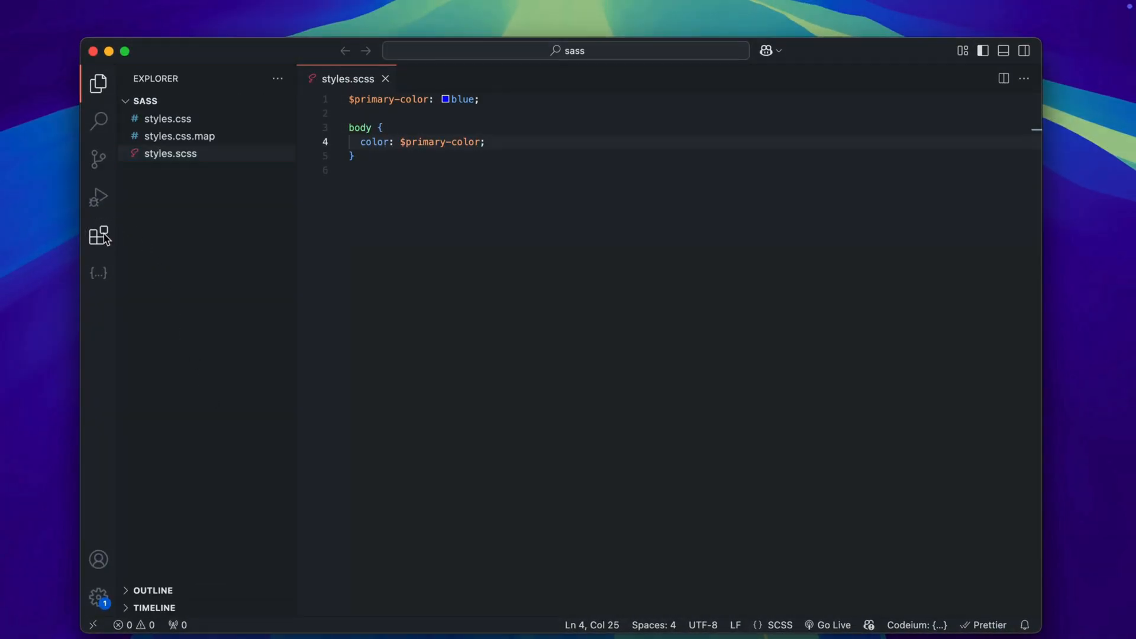
pyautogui.click(98, 236)
pyautogui.write('live sass com')
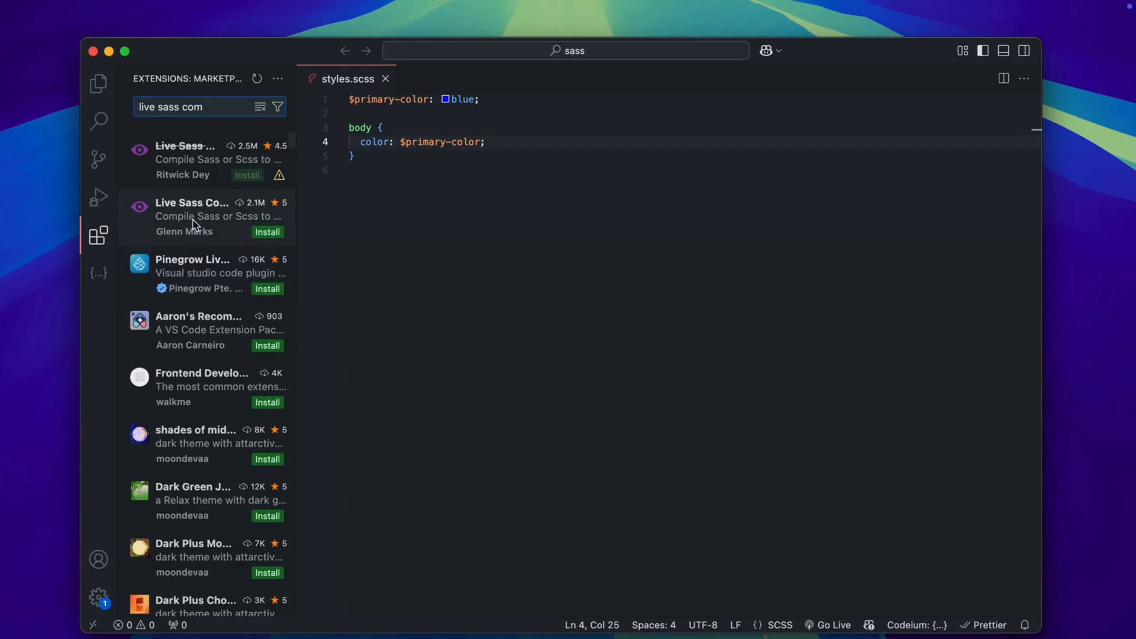
pyautogui.click(192, 216)
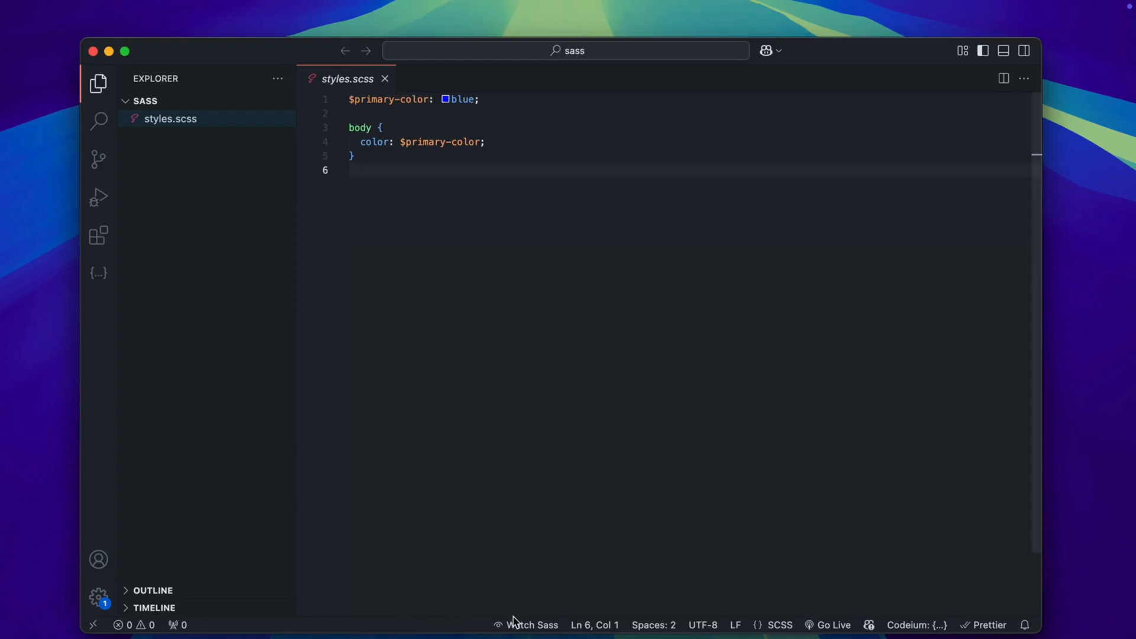
pyautogui.click(532, 625)
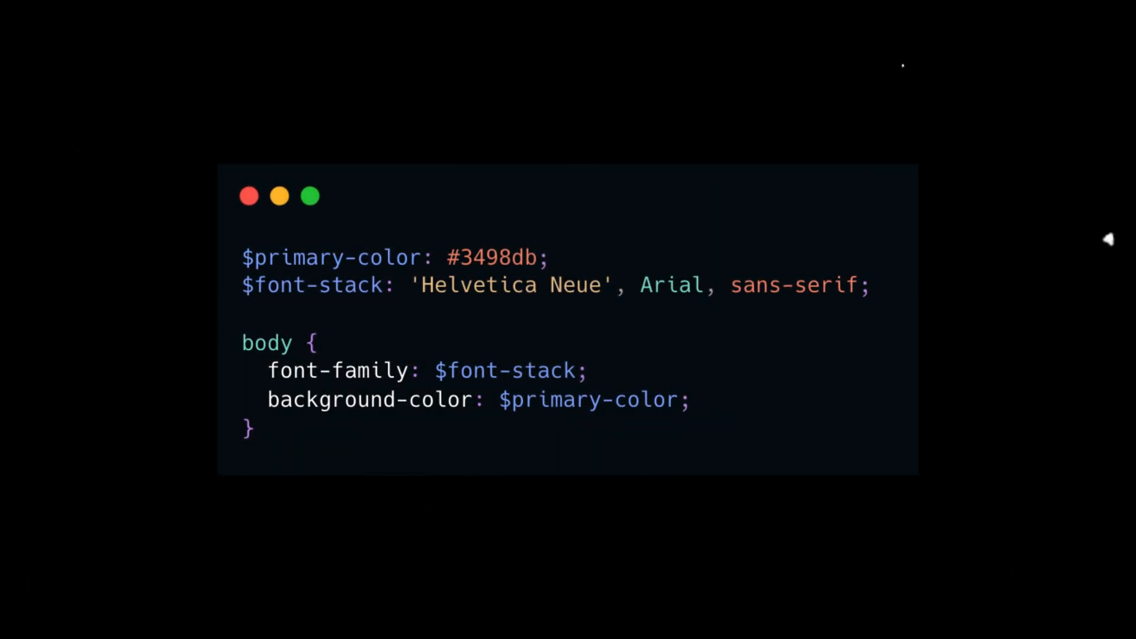
pyautogui.moveTo(332, 152)
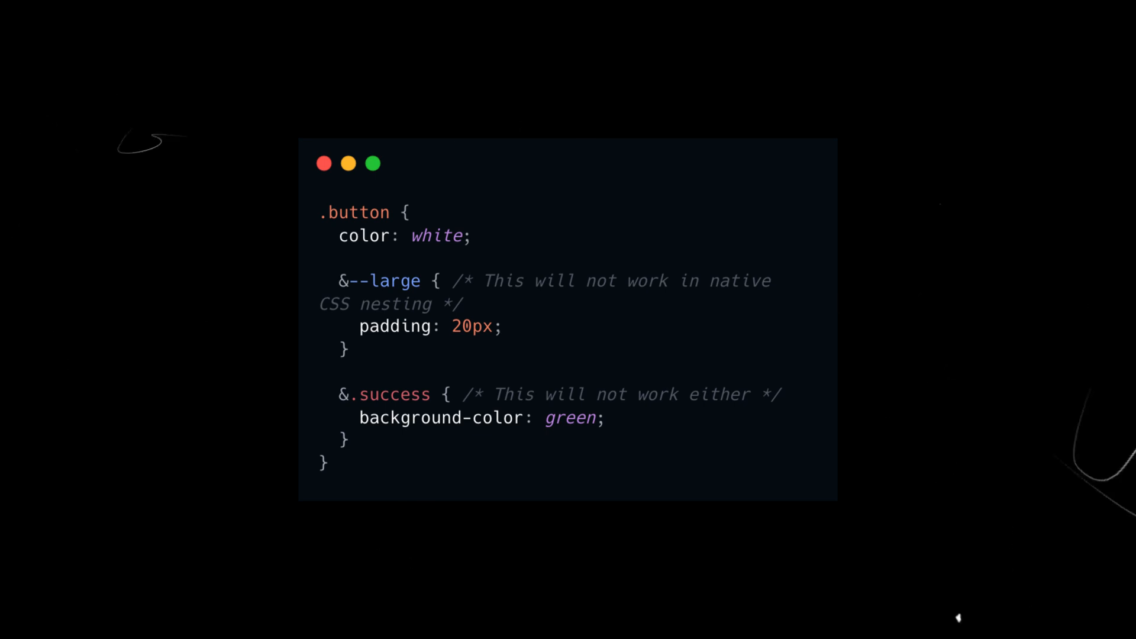
pyautogui.moveTo(792, 591)
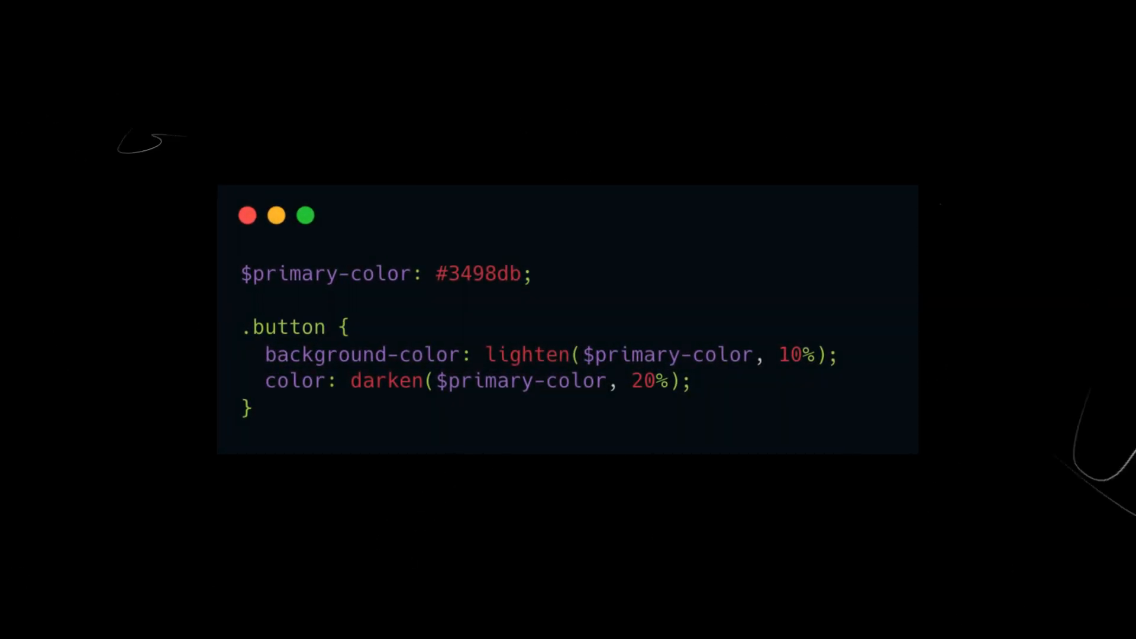
pyautogui.moveTo(793, 590)
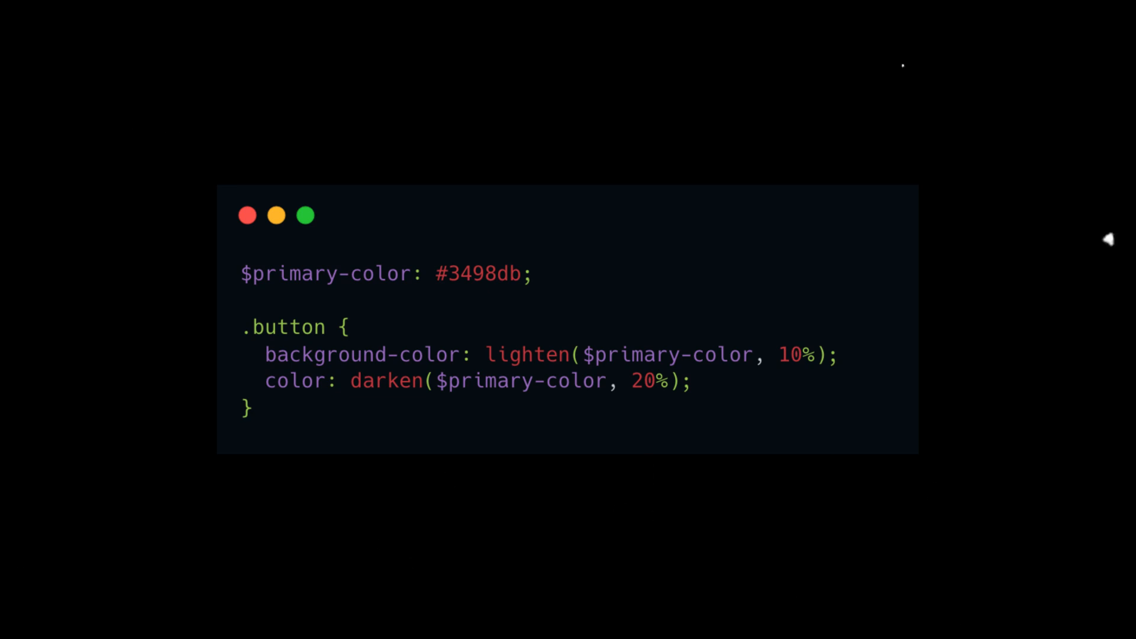
pyautogui.moveTo(1095, 298)
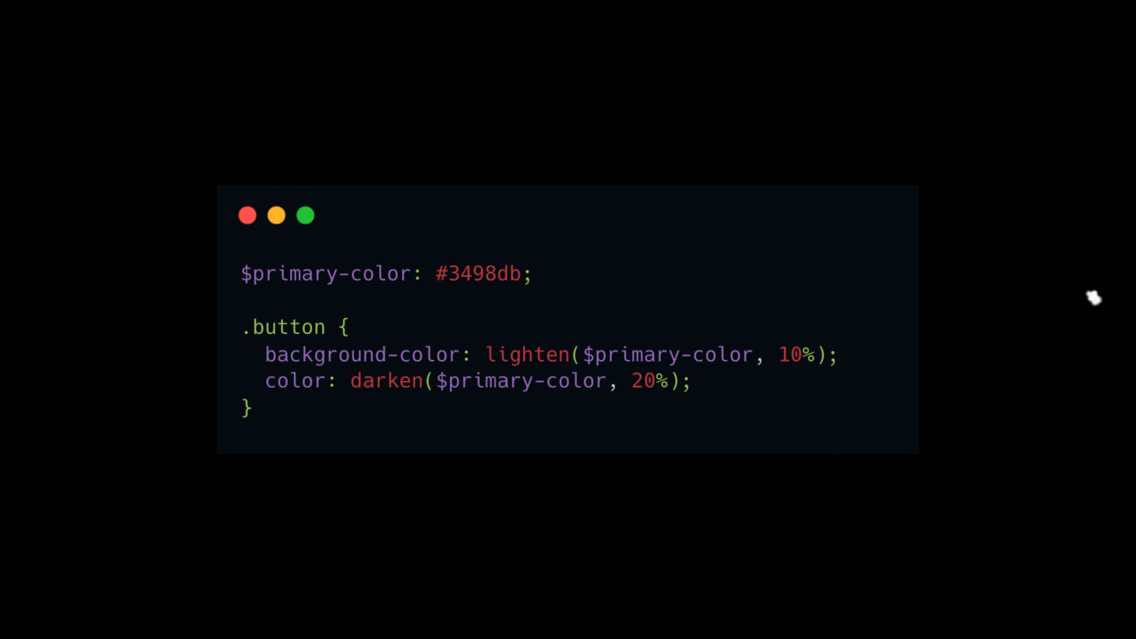